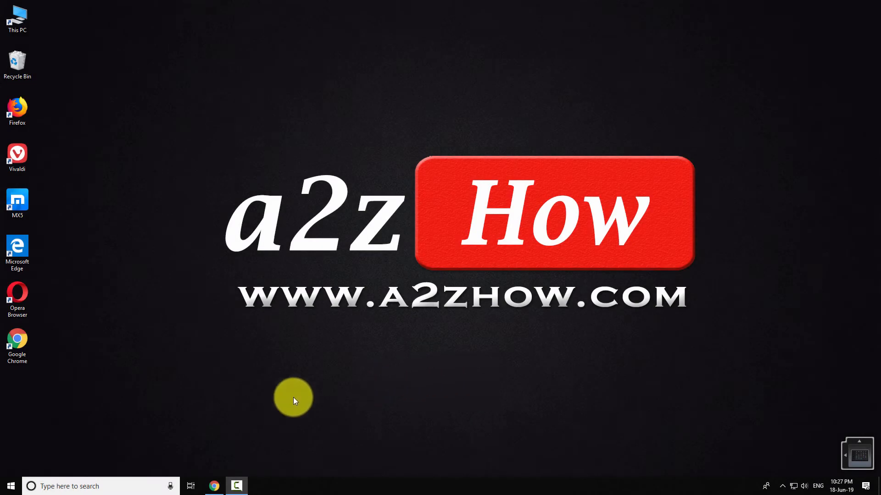
# Search the taskbar for 'file explorer' so File Explorer appears as the best match.
pyautogui.click(83, 486)
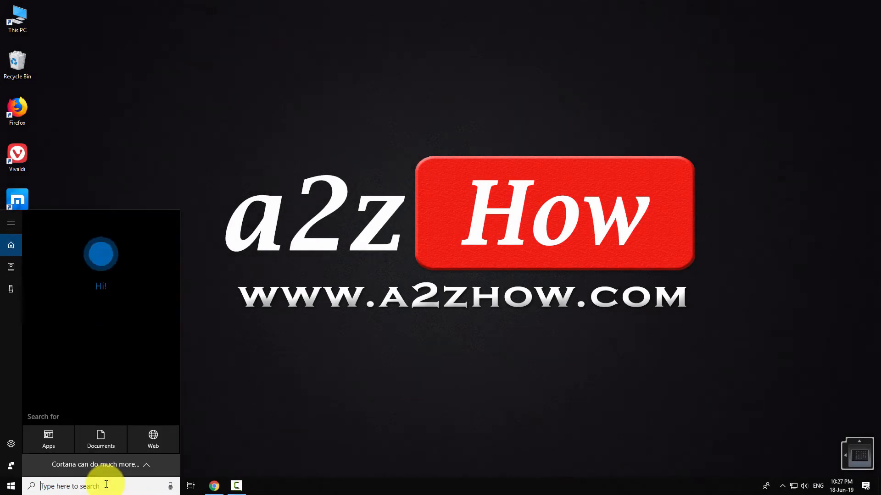
pyautogui.write('file explorer')
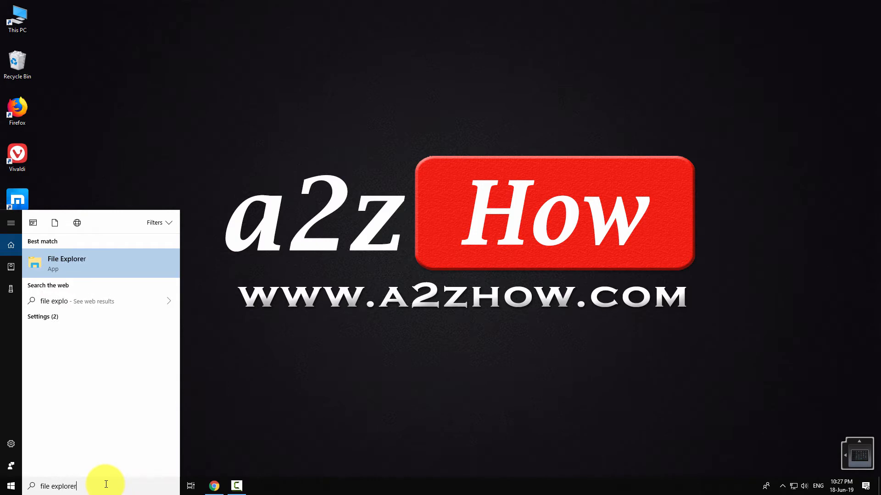
pyautogui.moveTo(71, 273)
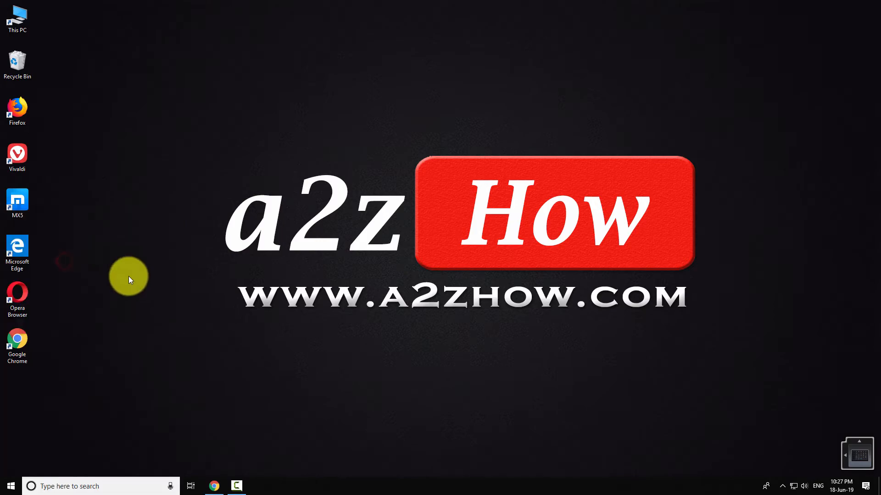
# Launch File Explorer and pin the a2zhow.com folder on a2zhow (E:) to Quick access.
pyautogui.click(258, 486)
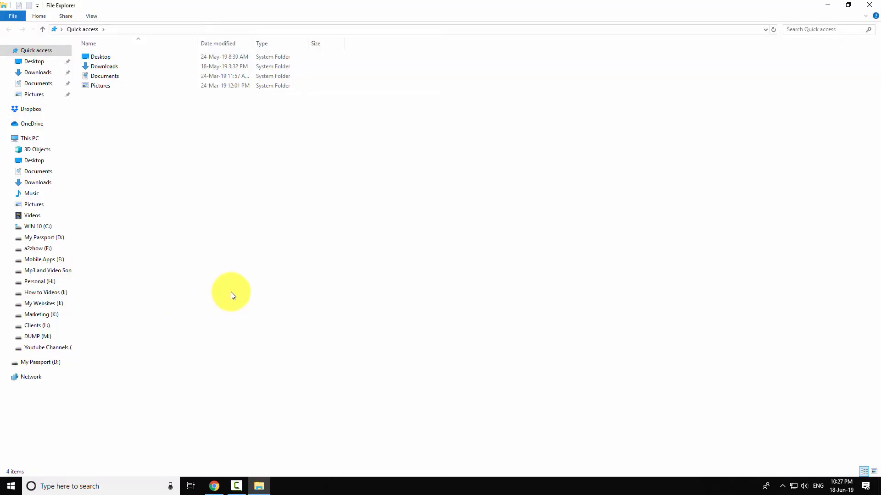
pyautogui.moveTo(317, 290)
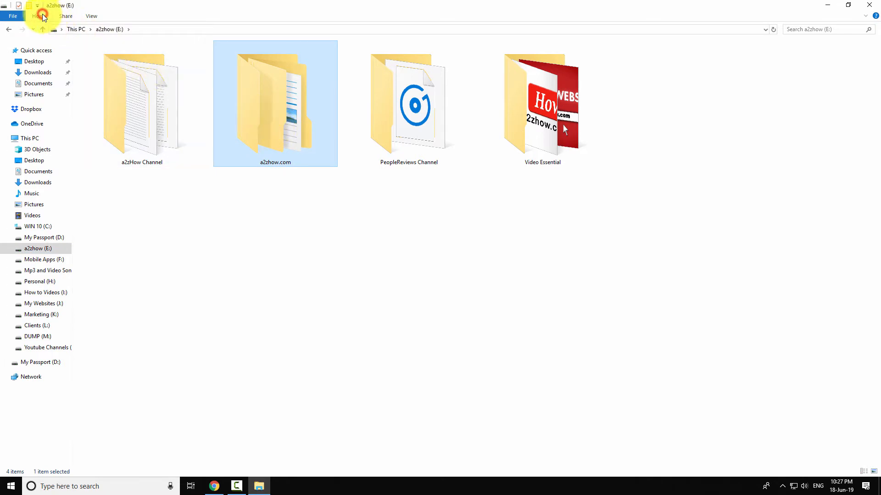
pyautogui.click(37, 15)
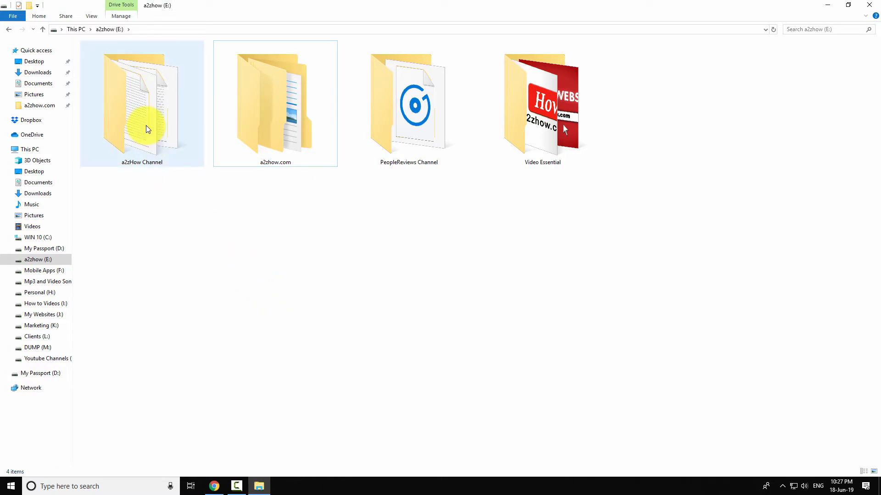
# Pin the a2zHow Channel folder to Quick access via its context menu, then deselect it.
pyautogui.rightClick(148, 129)
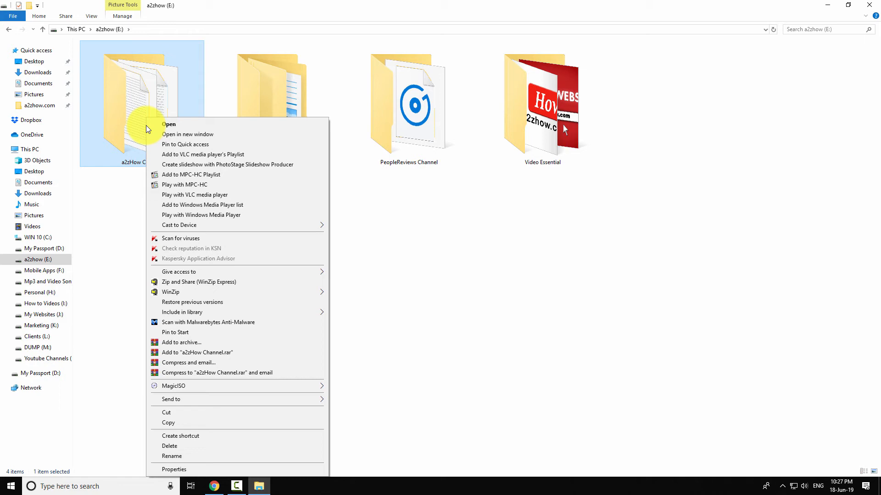
pyautogui.moveTo(180, 148)
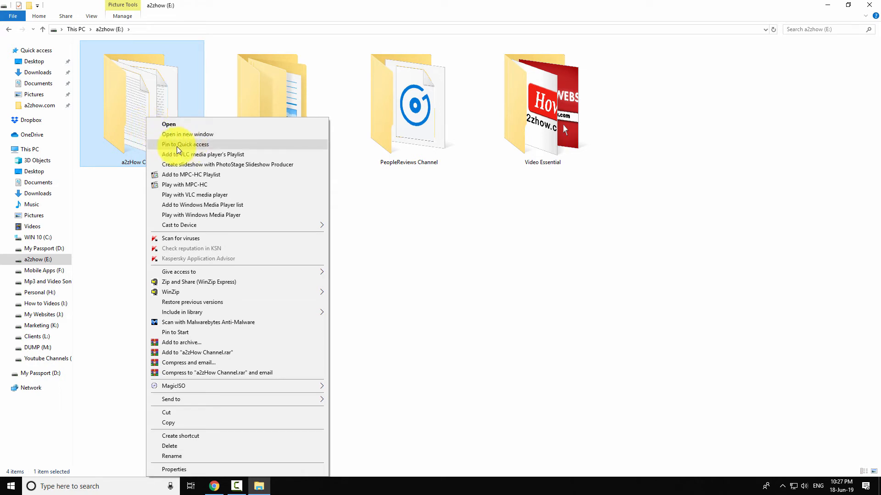
pyautogui.click(184, 145)
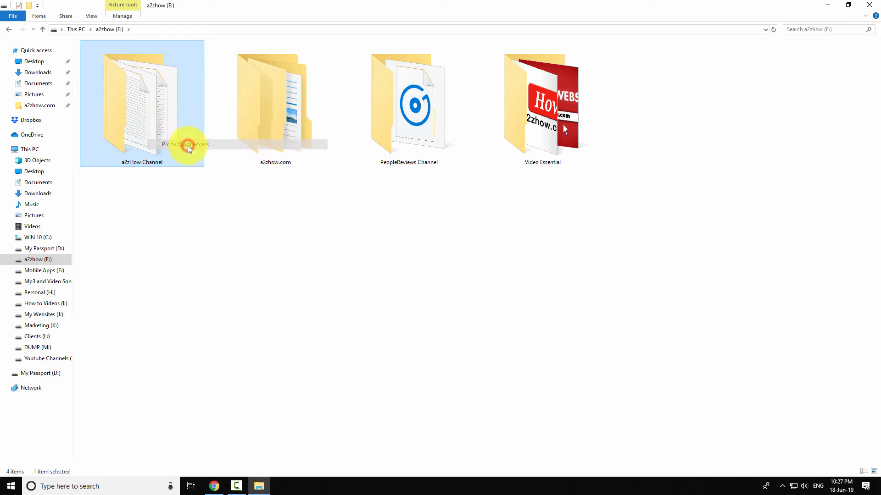
pyautogui.click(188, 146)
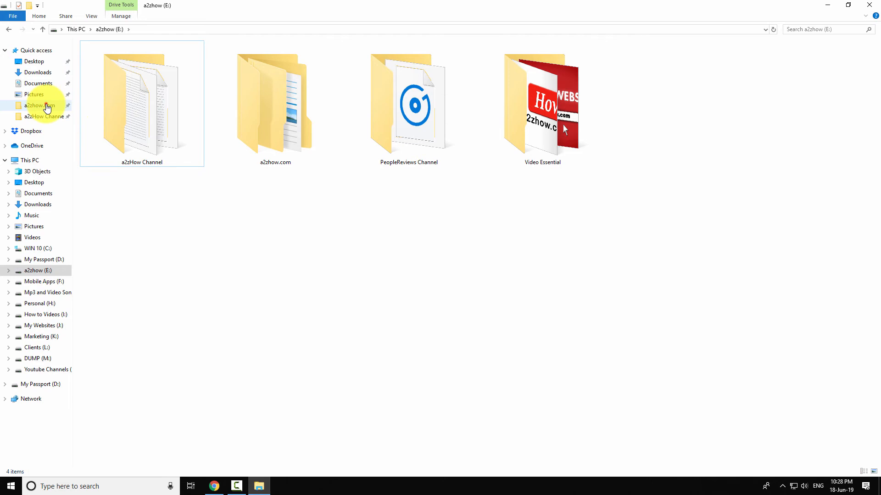
# Review both pinned folders under Quick access, then close the File Explorer window.
pyautogui.doubleClick(275, 102)
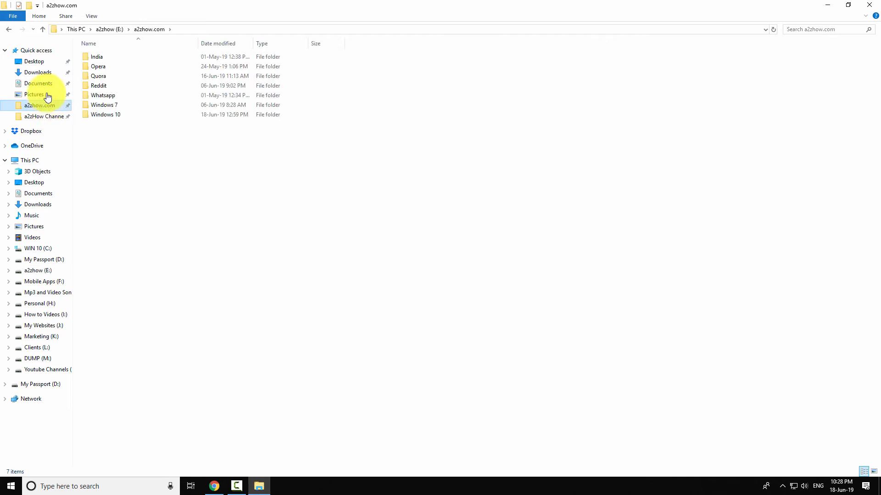
pyautogui.click(30, 51)
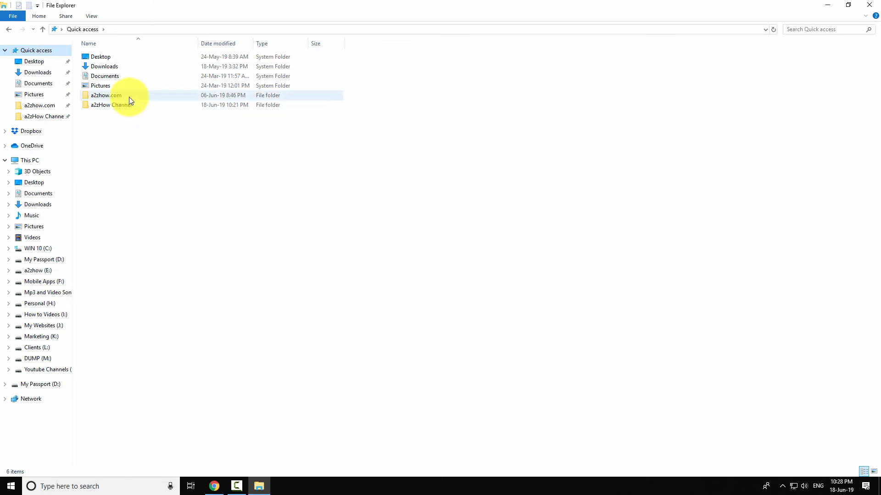
pyautogui.click(461, 223)
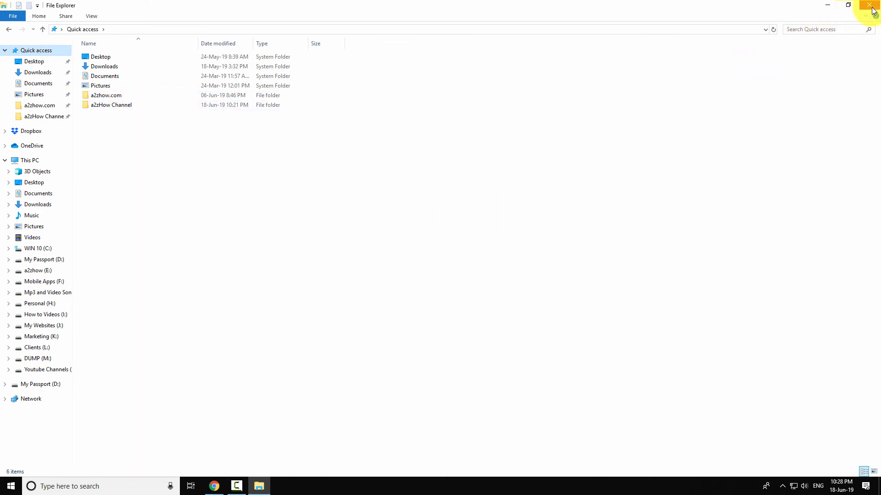
pyautogui.click(869, 5)
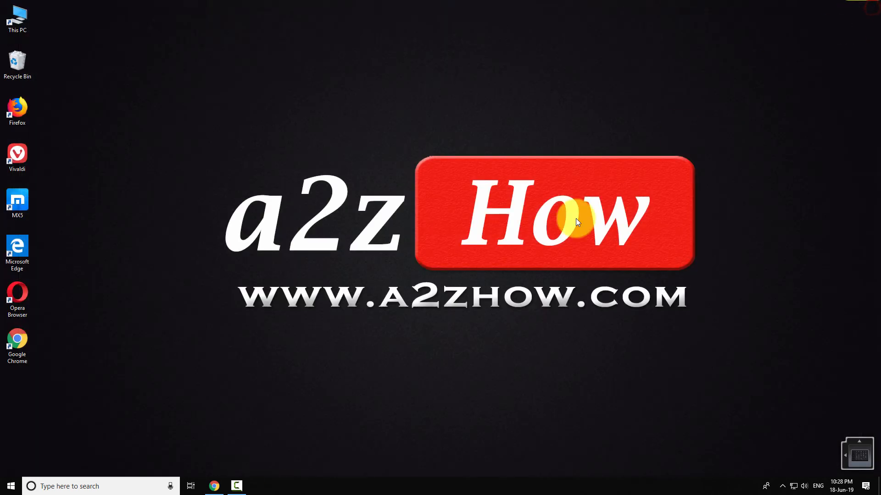